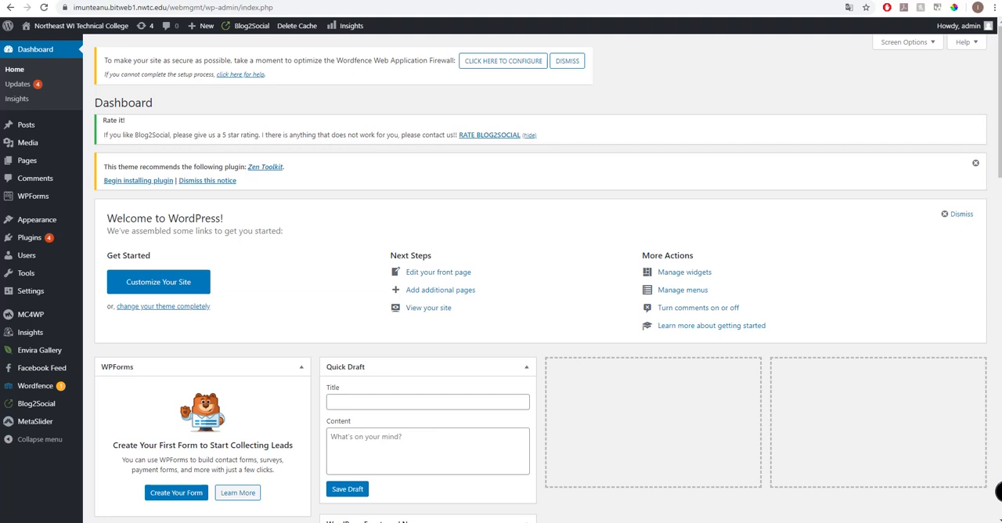
mouse_move(446, 195)
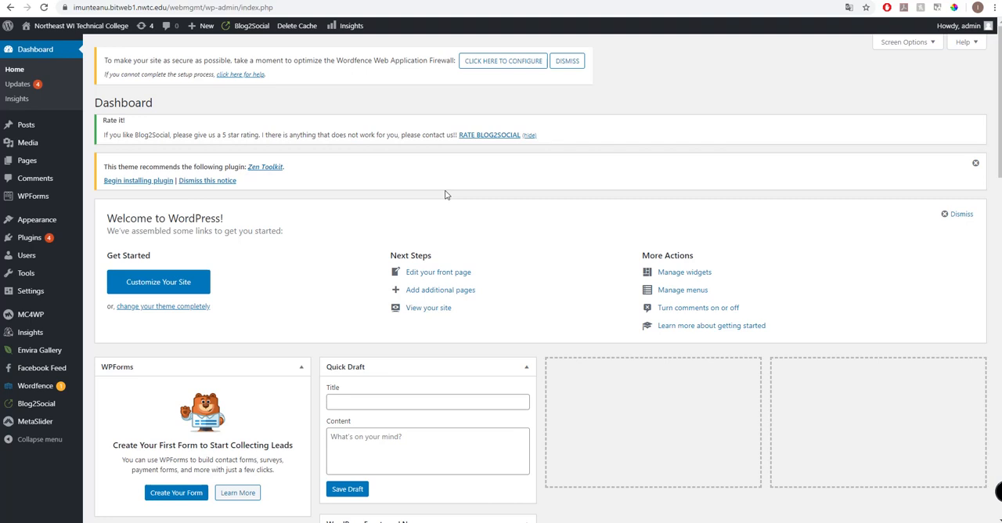
Search Add Plugins for 'metaslider' and confirm MetaSlider is already active.
left_click(29, 238)
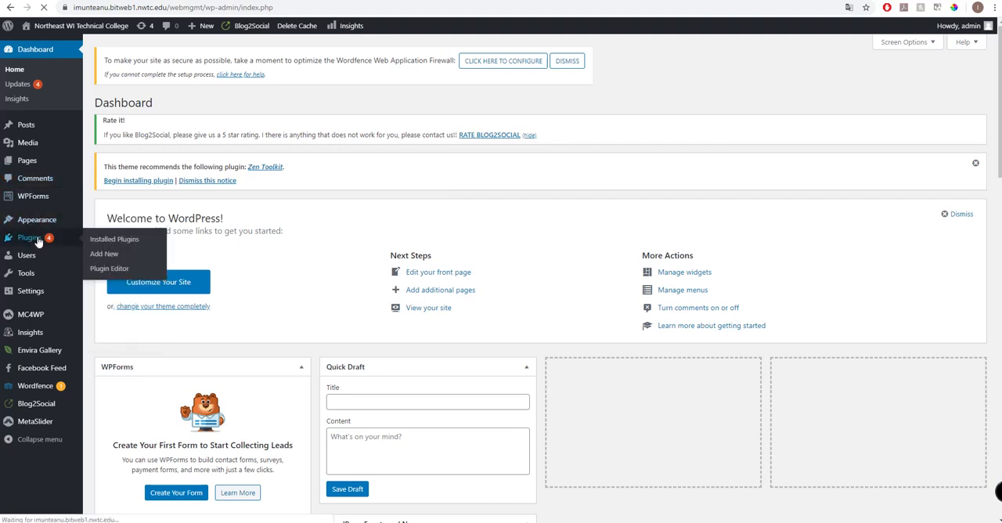
mouse_move(70, 246)
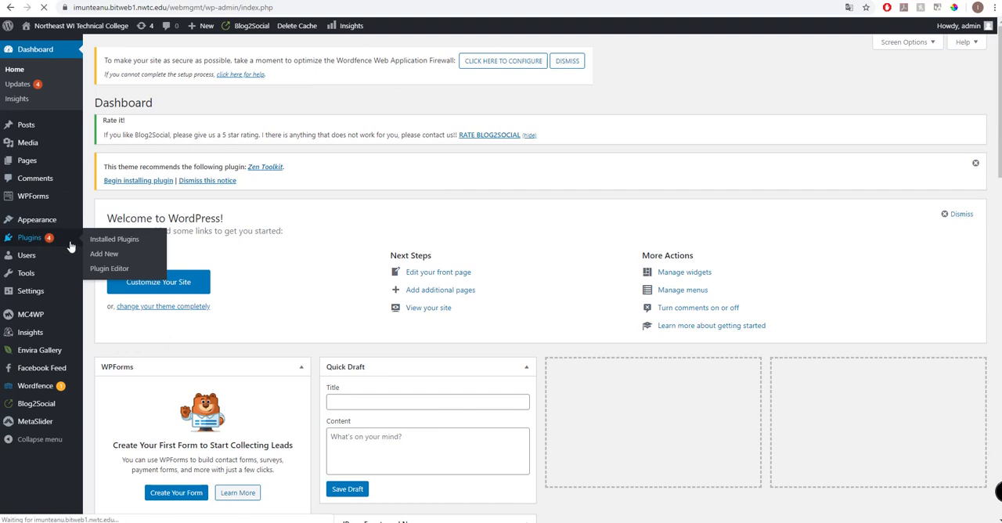
mouse_move(104, 254)
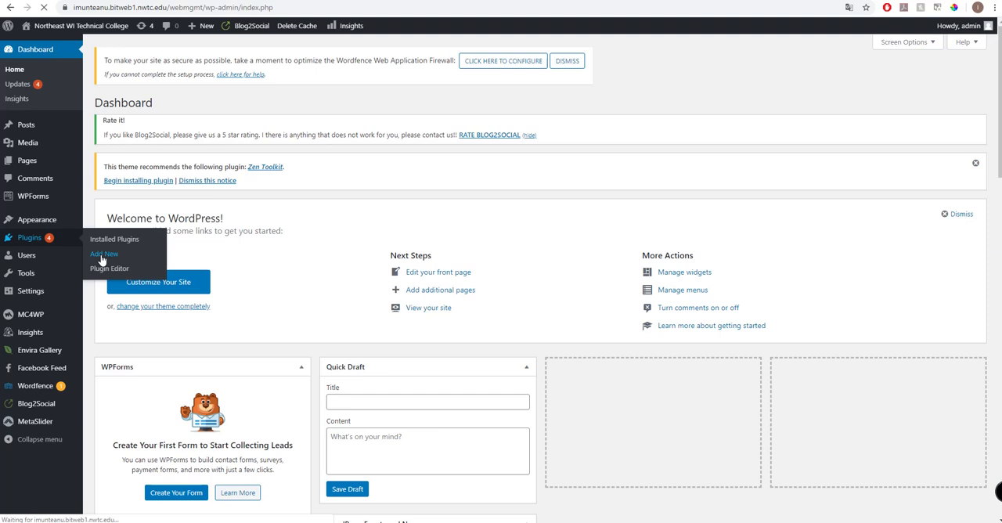
left_click(104, 254)
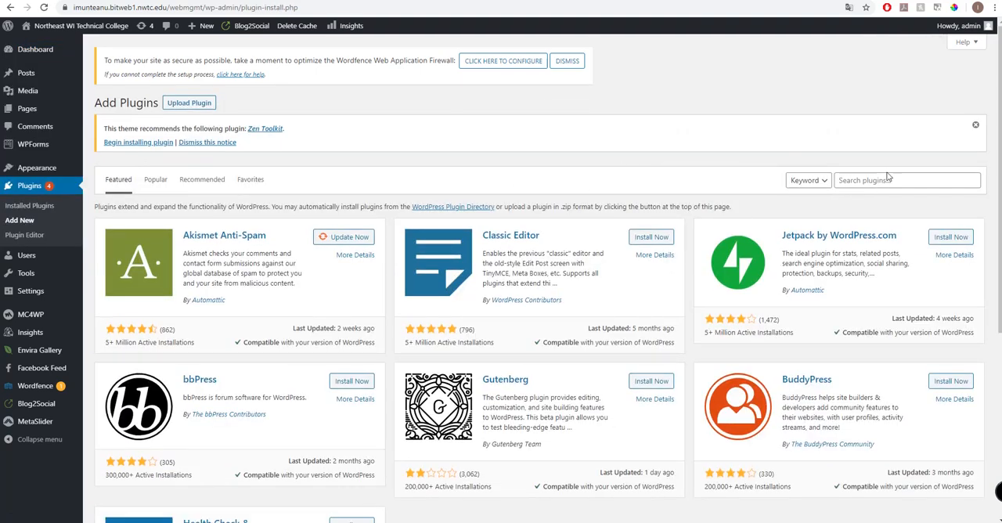
left_click(907, 180)
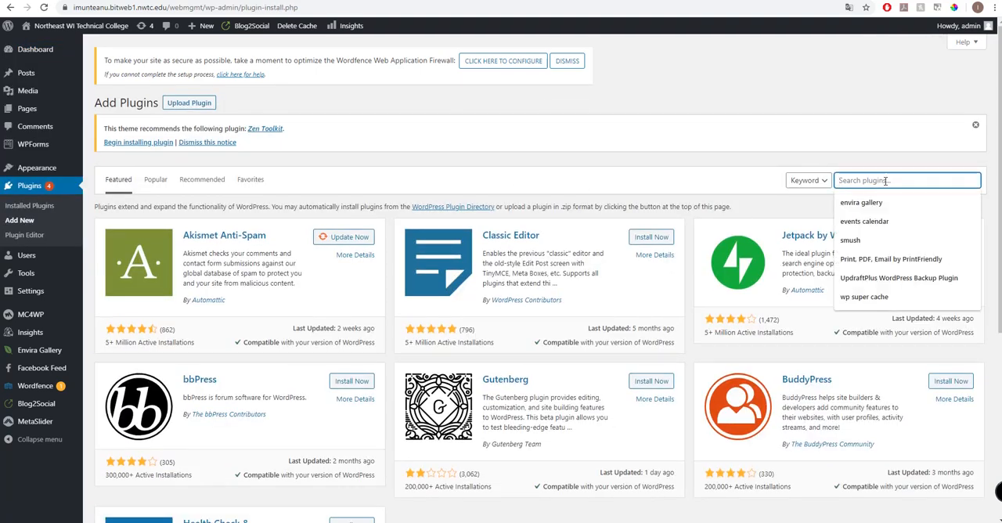
type("metaslider")
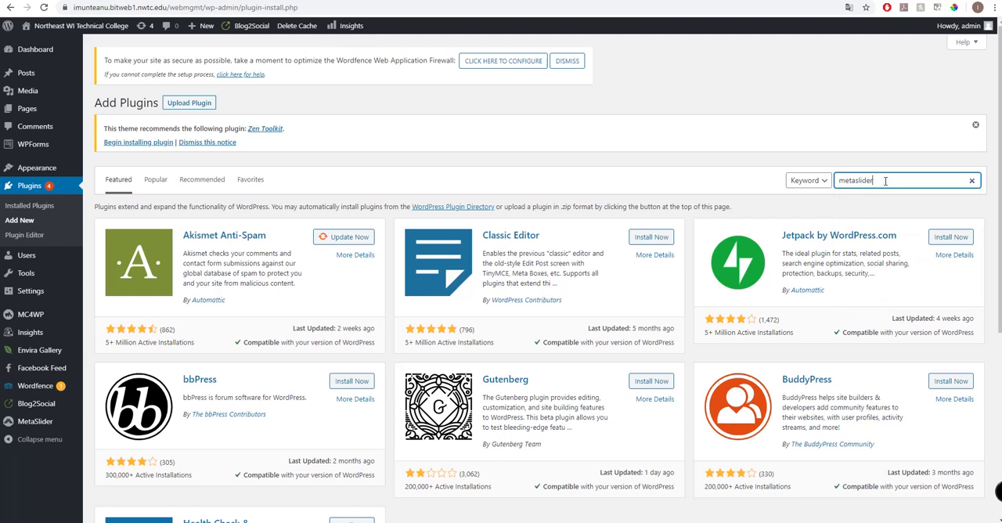
key("Enter")
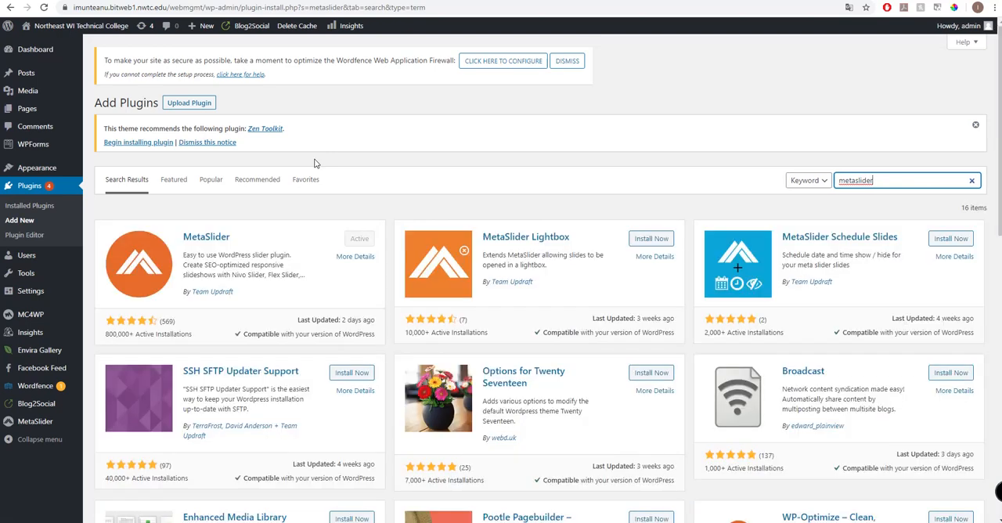
mouse_move(341, 249)
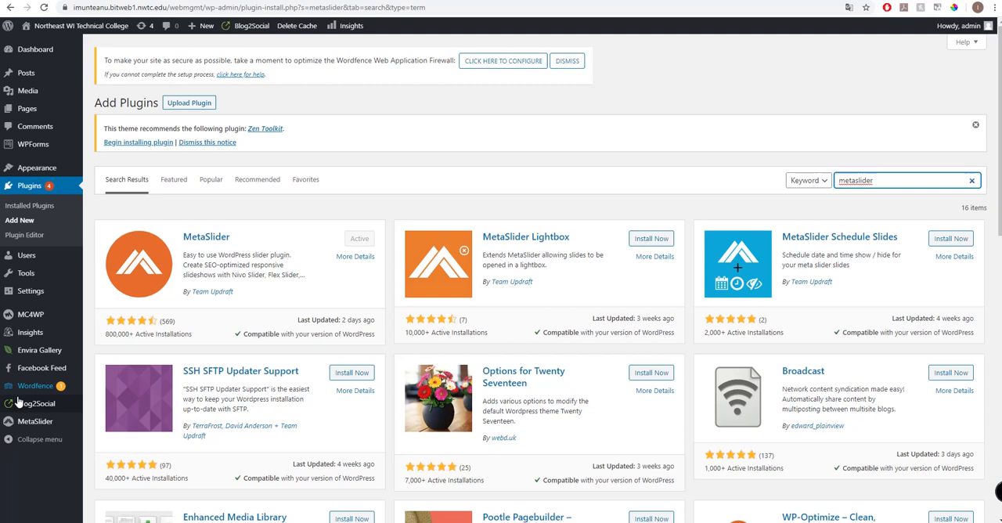
mouse_move(35, 421)
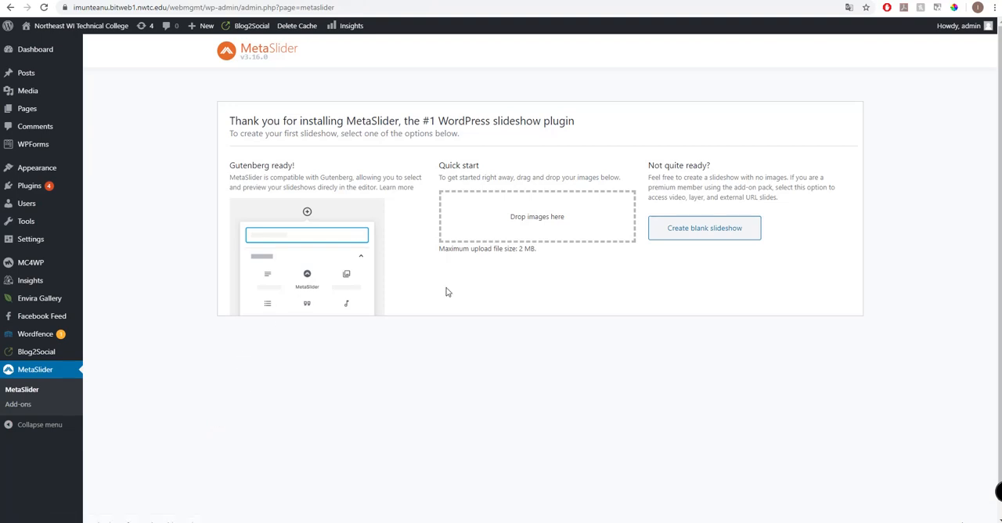
mouse_move(523, 249)
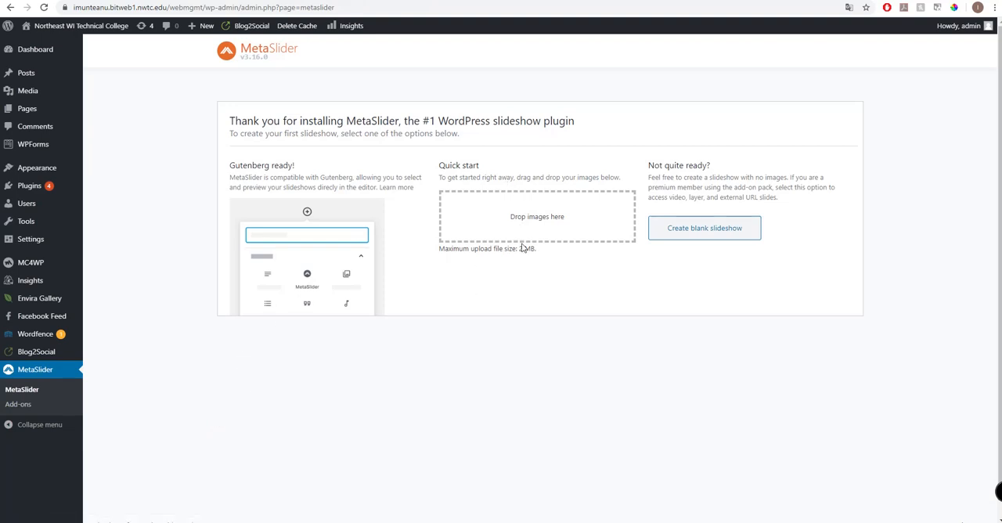
Go to MetaSlider's welcome page with its first-slideshow creation options.
left_click(705, 228)
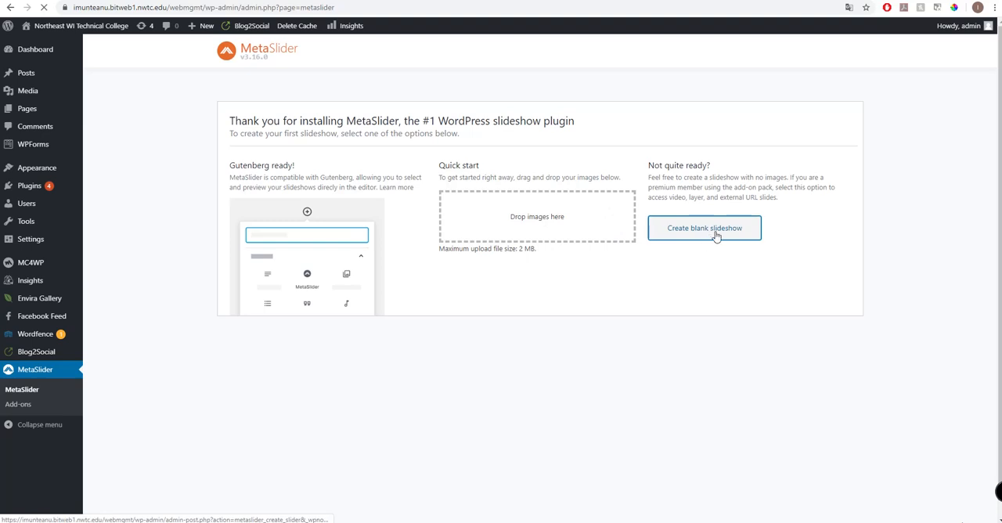
left_click(704, 228)
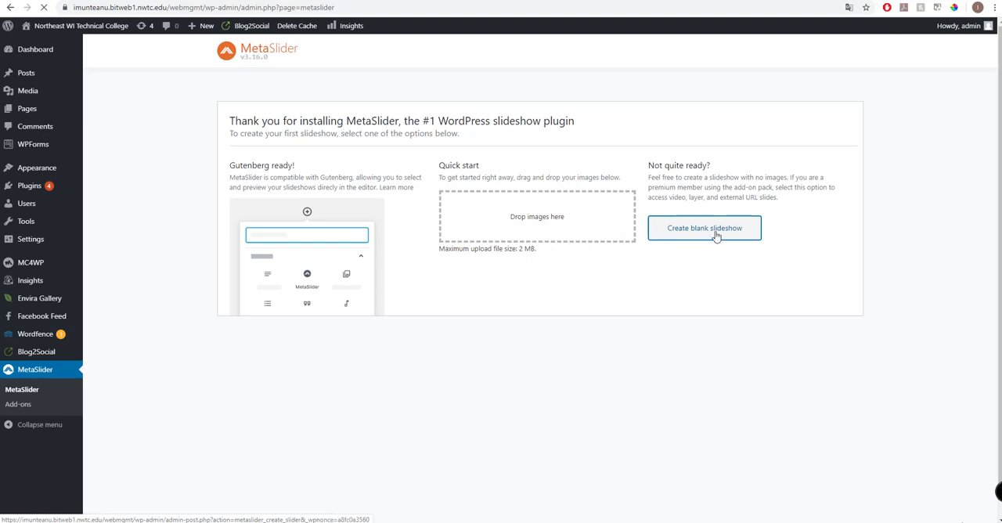
Create blank 'New Slideshow' entries and bring up the Add Slide image picker.
left_click(704, 228)
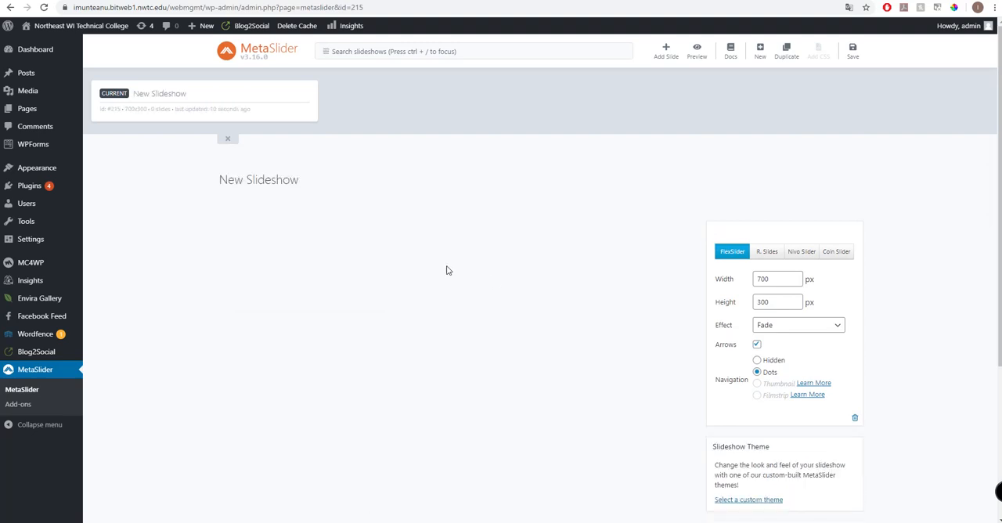
mouse_move(759, 51)
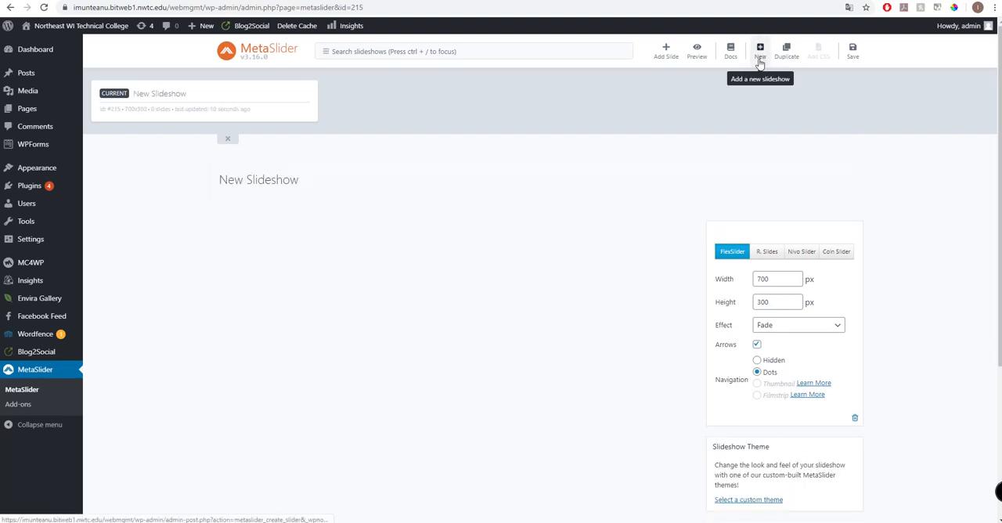
left_click(760, 48)
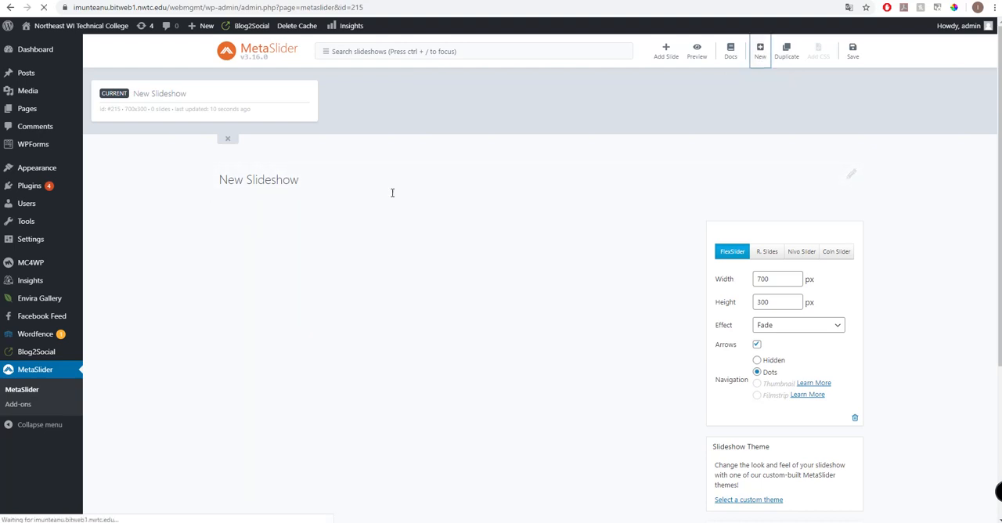
left_click(760, 48)
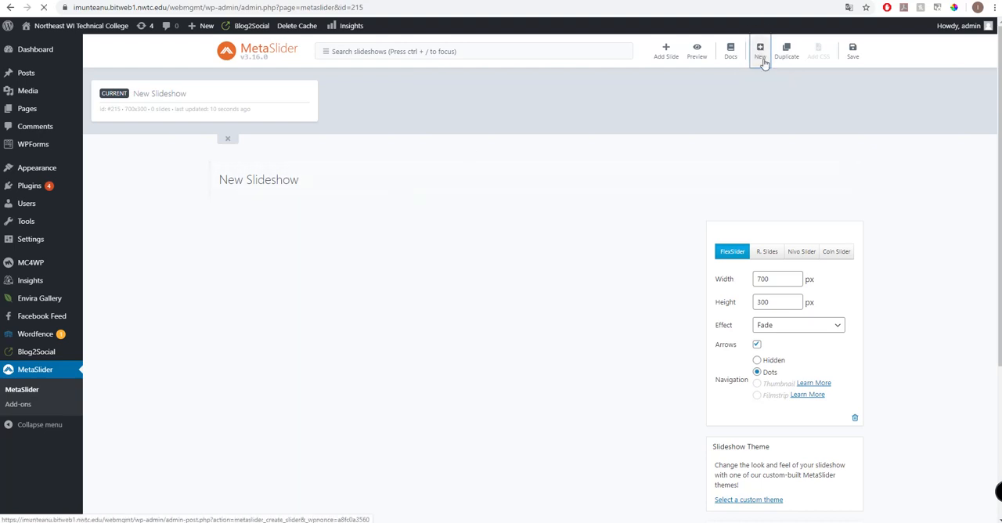
left_click(759, 49)
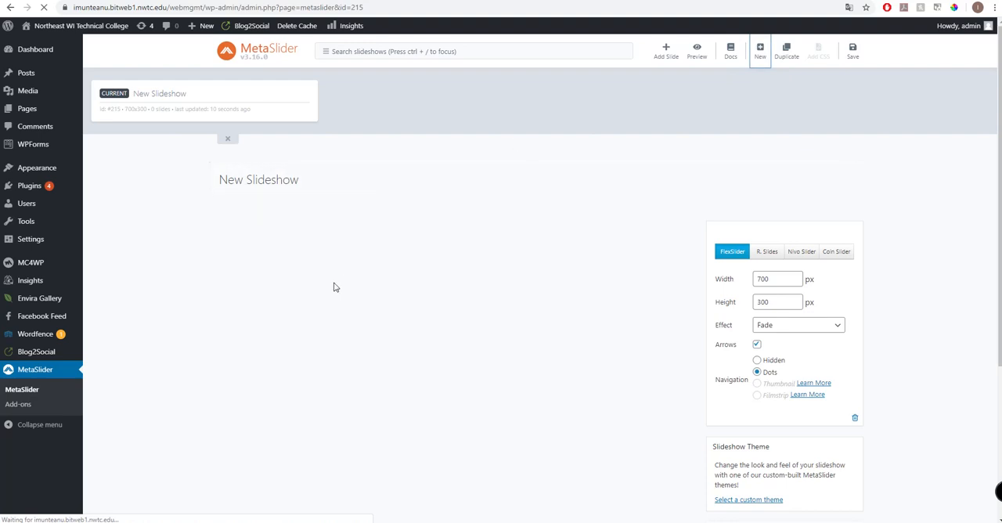
mouse_move(362, 270)
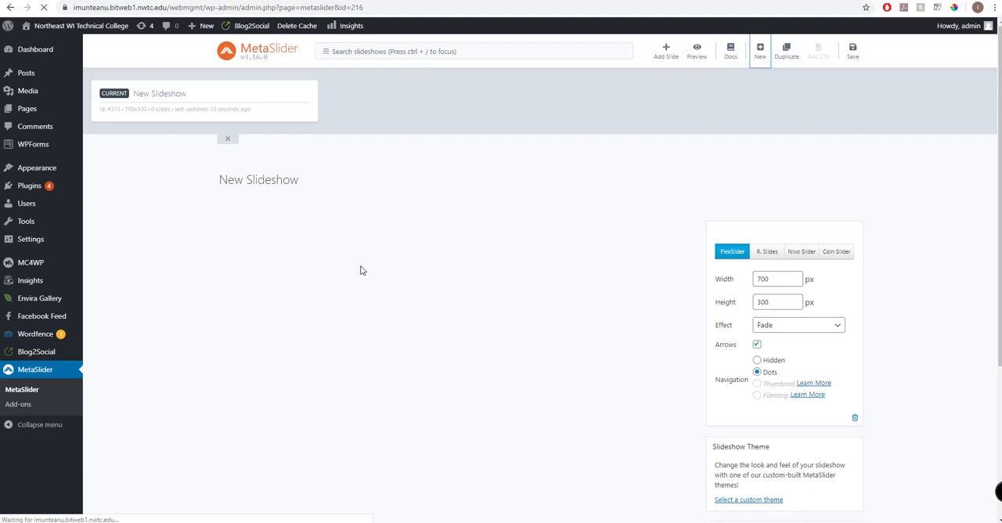
left_click(760, 49)
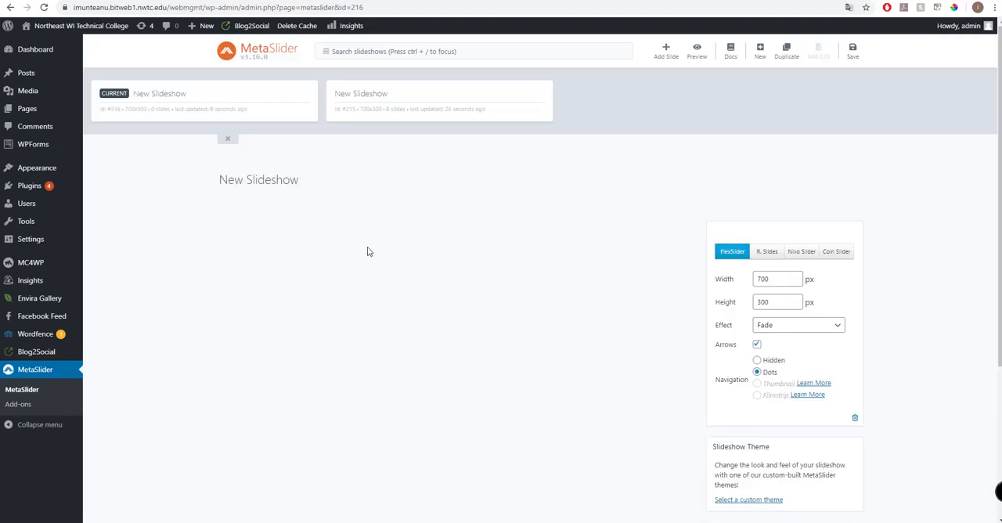
mouse_move(643, 254)
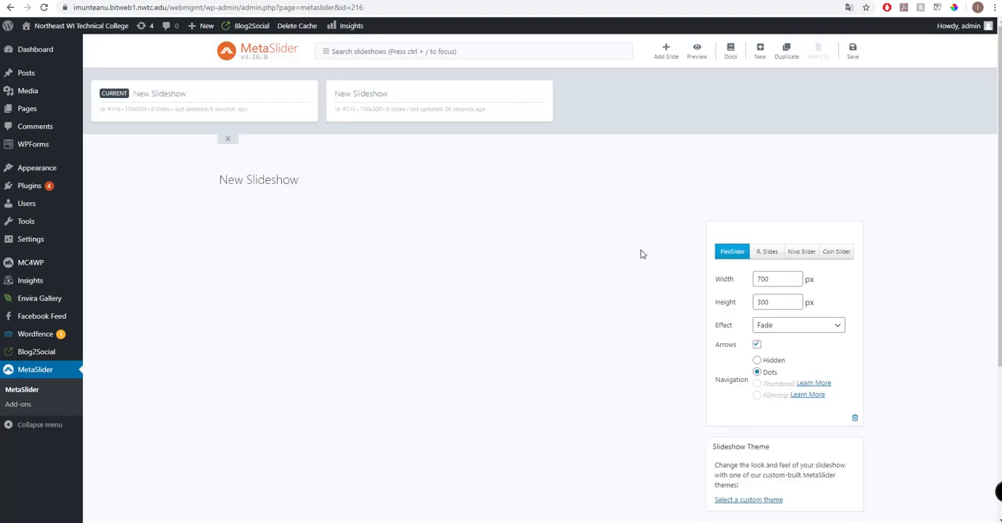
left_click(666, 51)
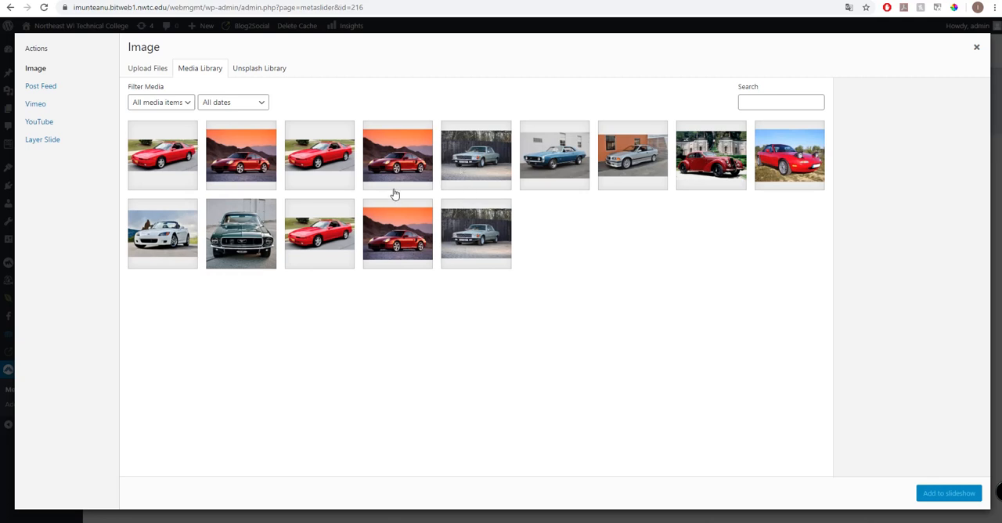
Add the silver Mercedes, BMW M3 and white Honda S2000 photos as slides.
left_click(476, 155)
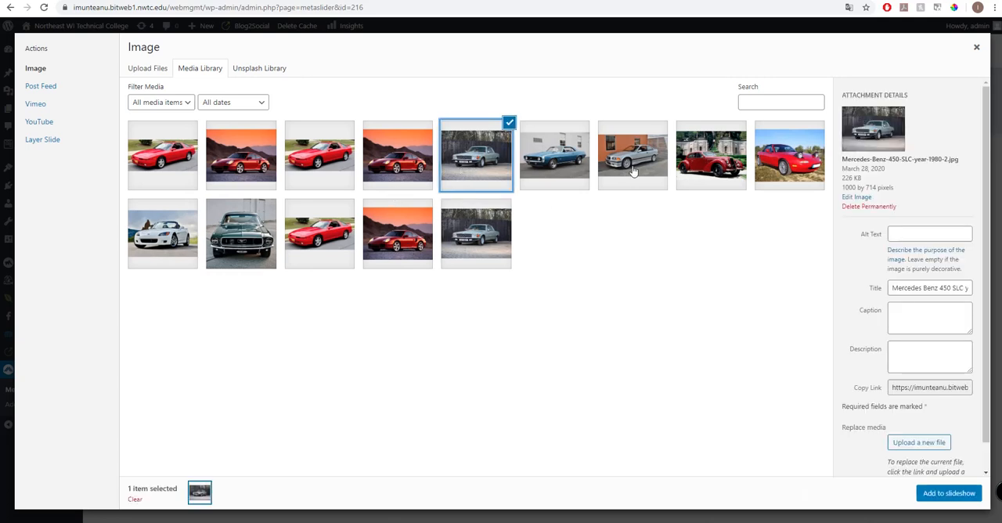
left_click(633, 155)
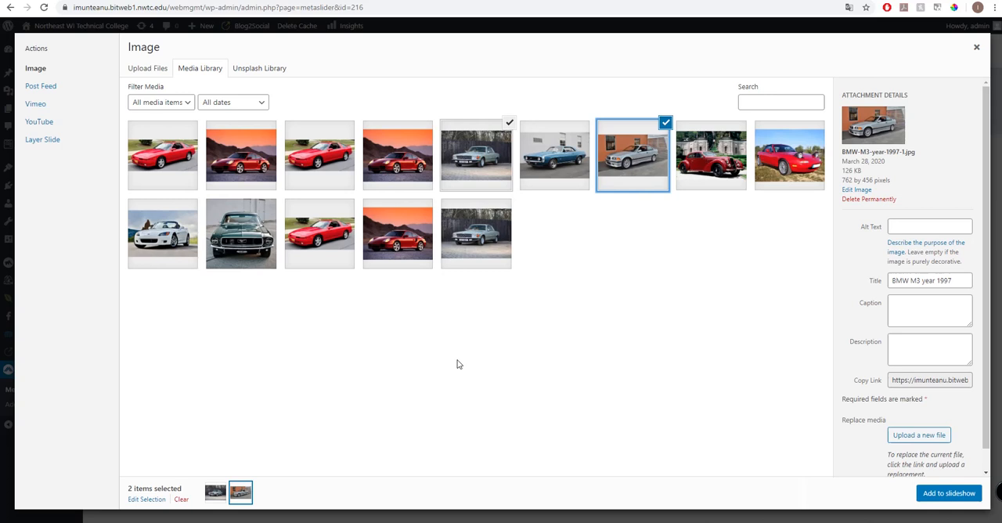
mouse_move(776, 156)
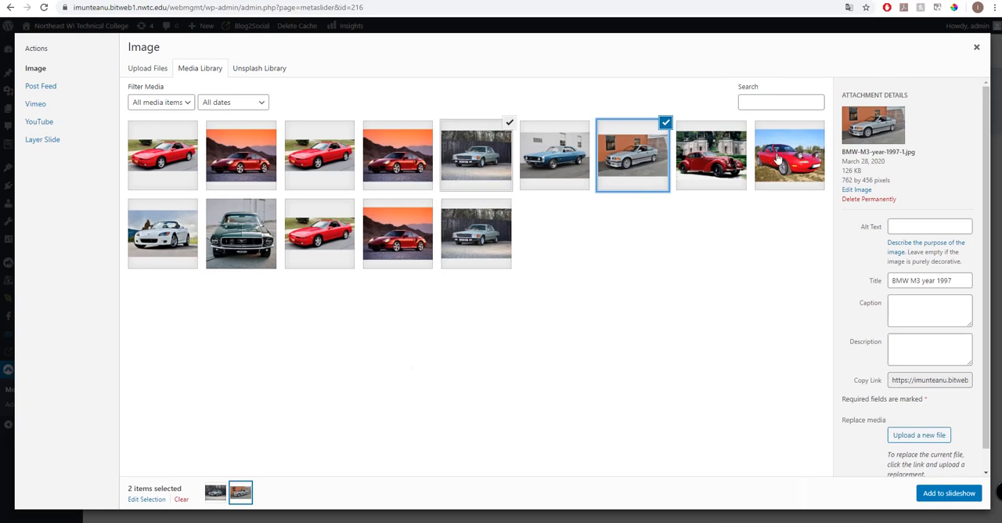
left_click(162, 233)
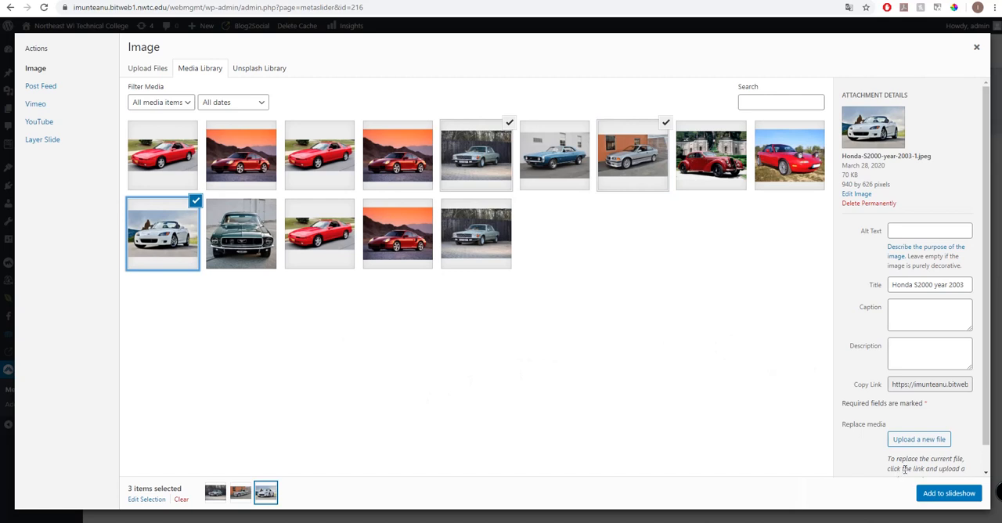
left_click(949, 493)
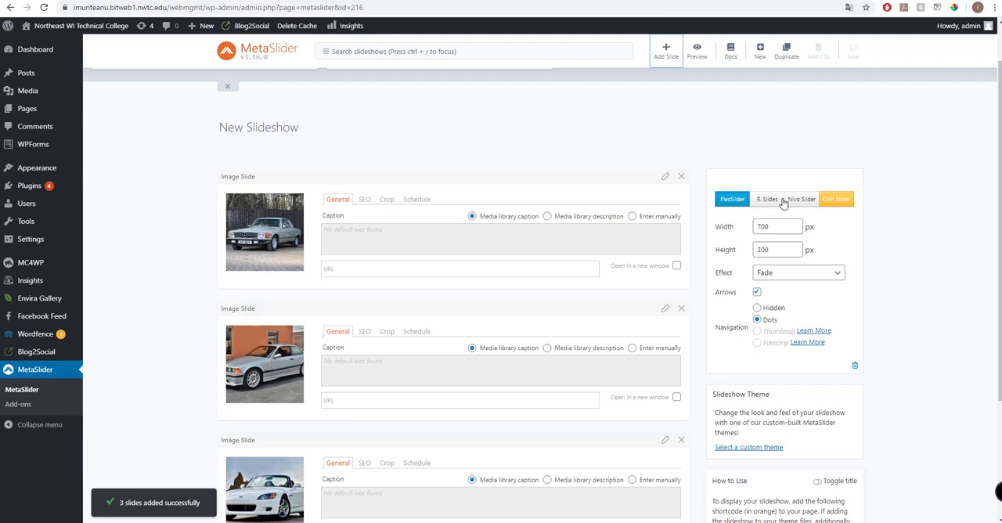
Set the 700×300 FlexSlider slideshow's Effect dropdown to Fade.
left_click(732, 199)
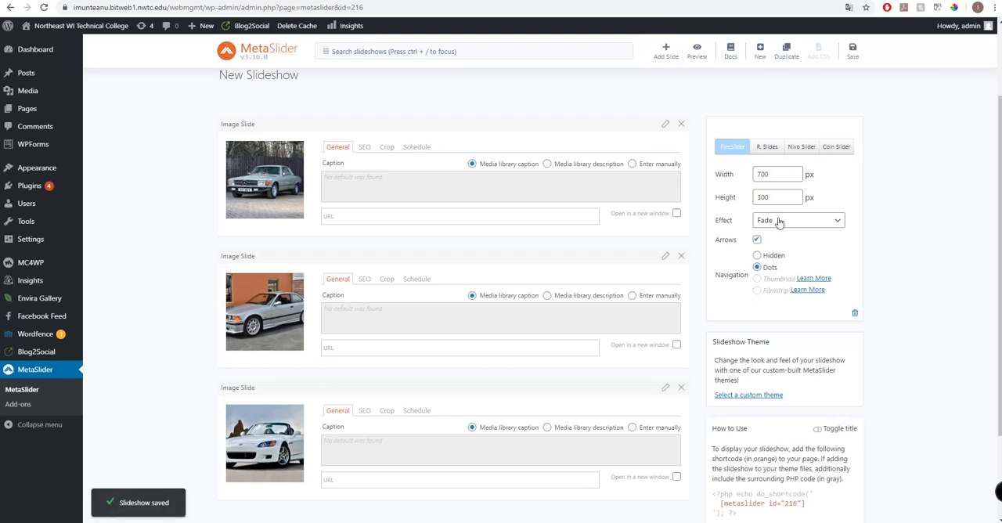
left_click(797, 220)
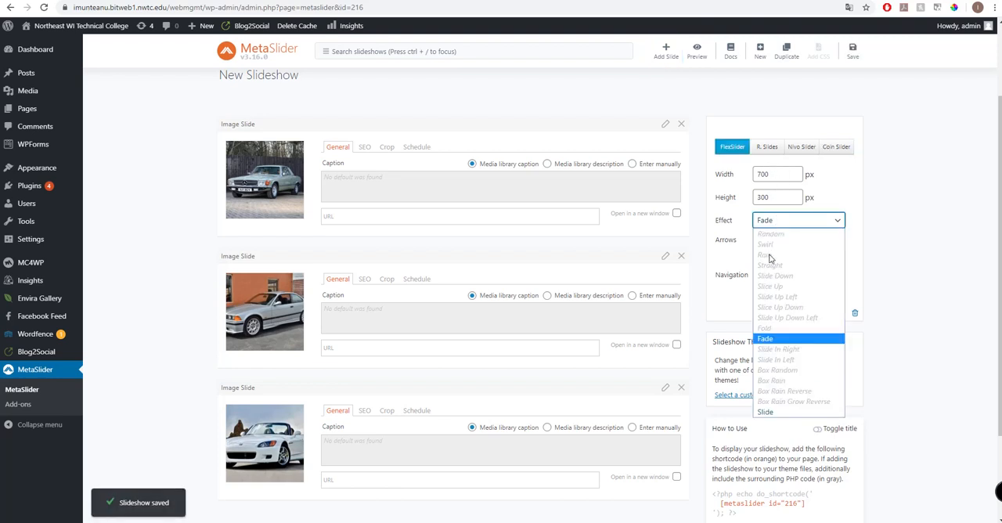
left_click(765, 338)
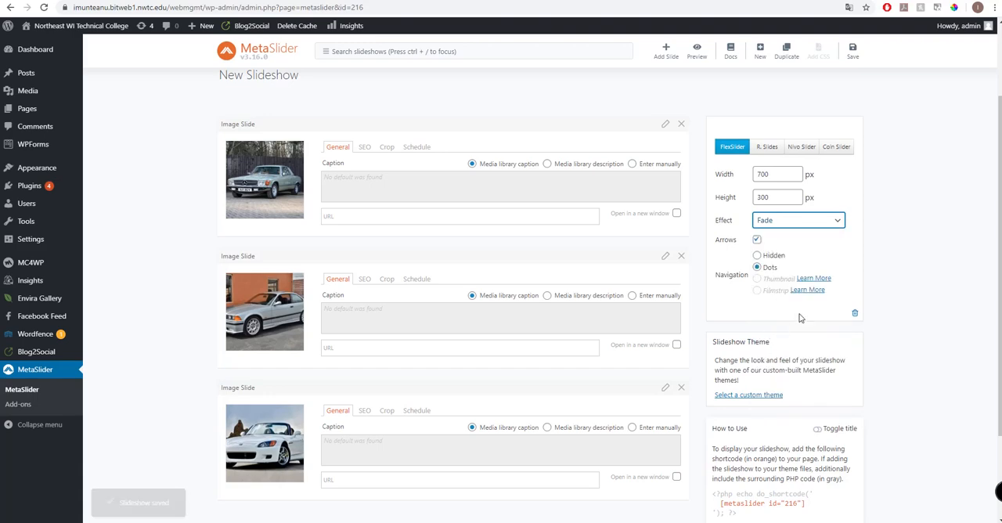
scroll("down", 3)
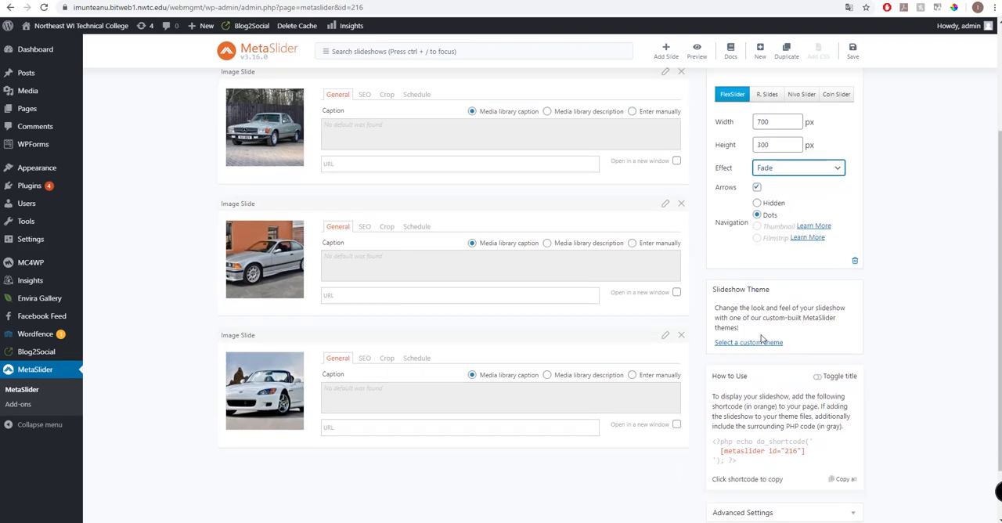
Choose the Cubic thumbnail from the custom theme gallery and apply it.
left_click(748, 342)
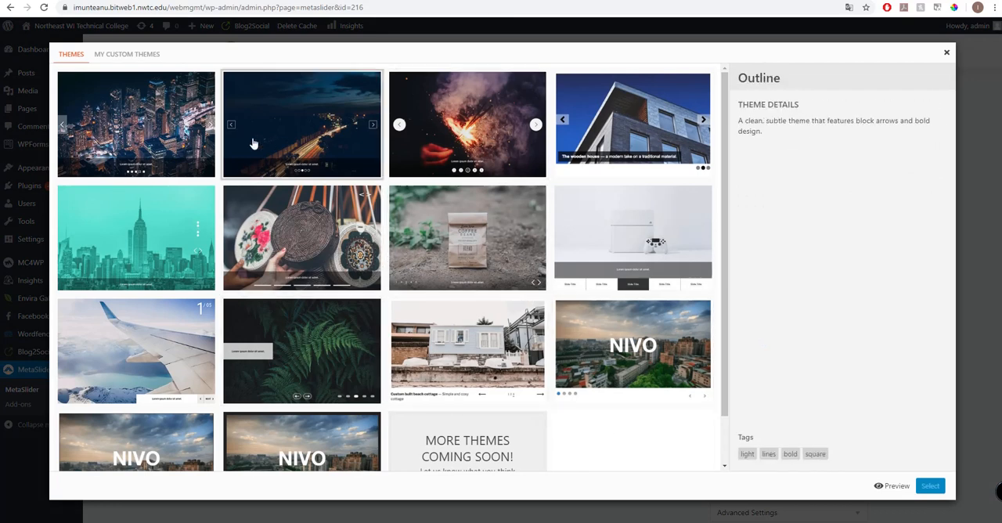
left_click(135, 123)
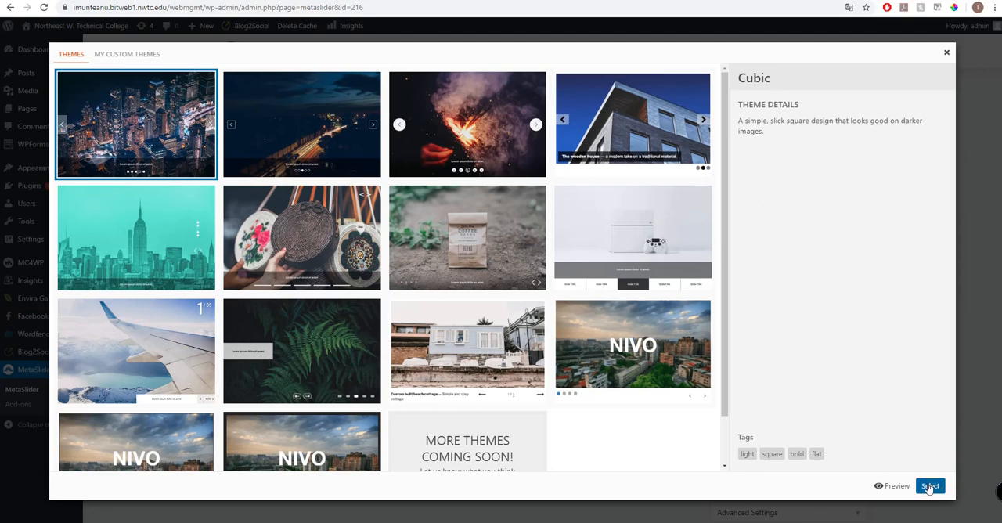
left_click(930, 486)
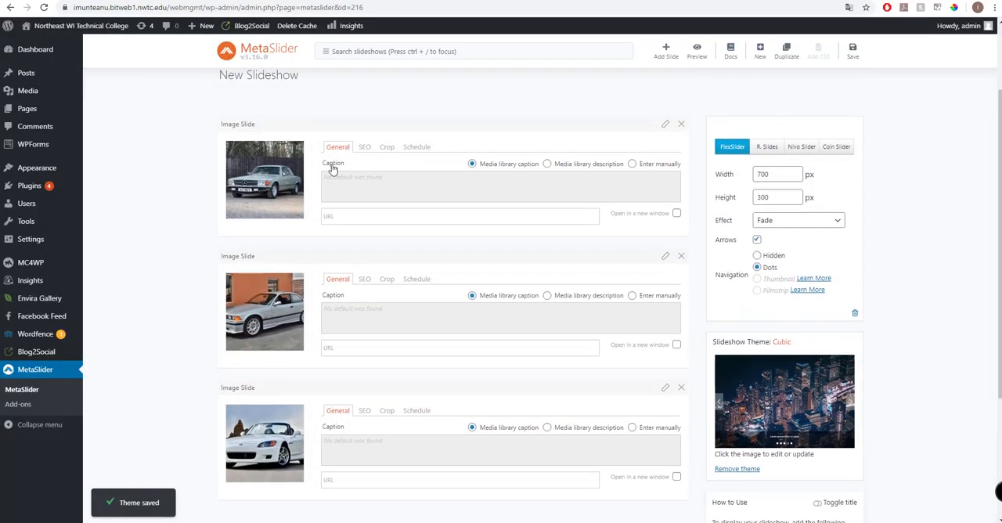
Try the first slide's crop positions, reset to Center Center, and view its Schedule tab.
left_click(365, 146)
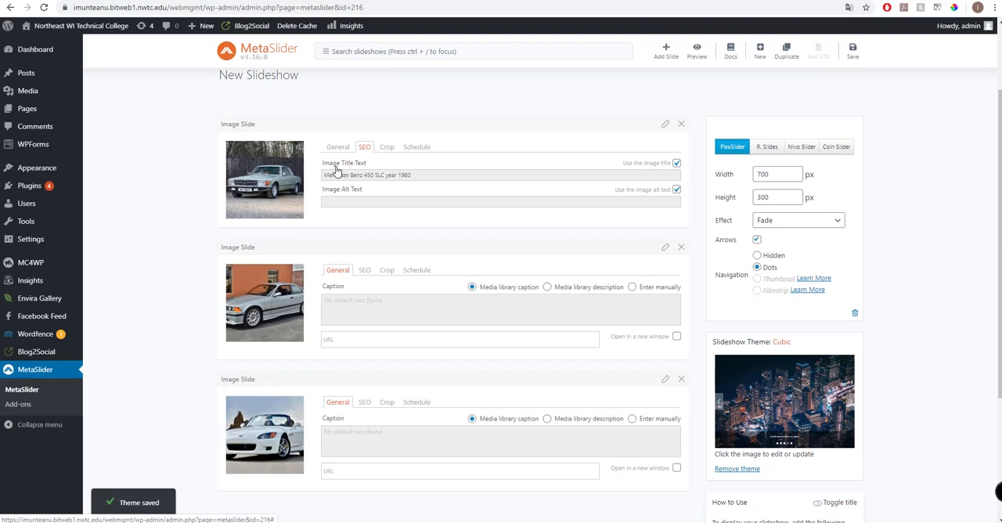
left_click(386, 147)
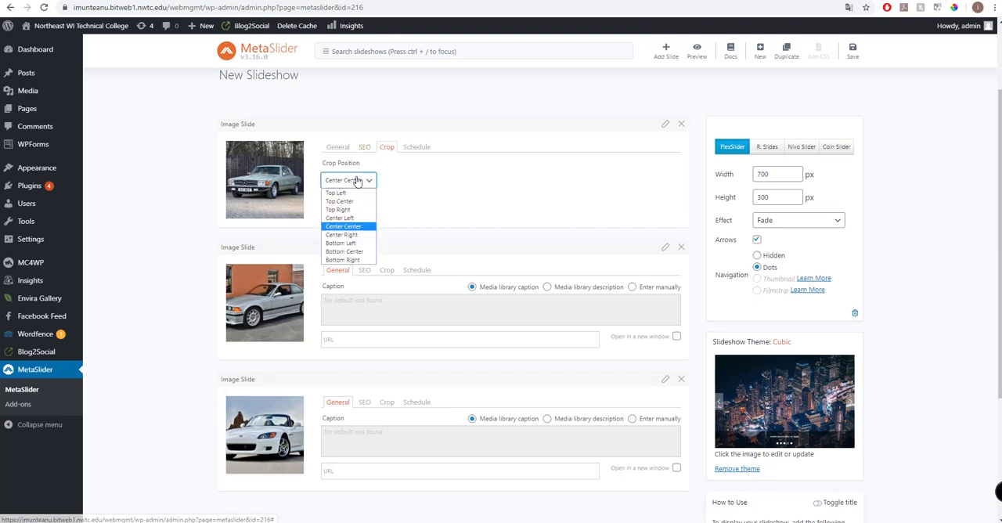
left_click(336, 193)
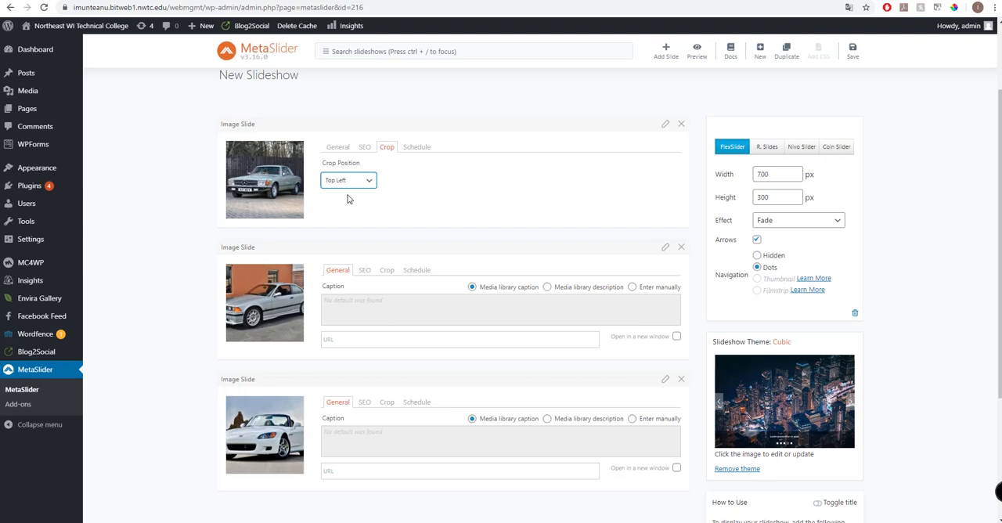
left_click(349, 180)
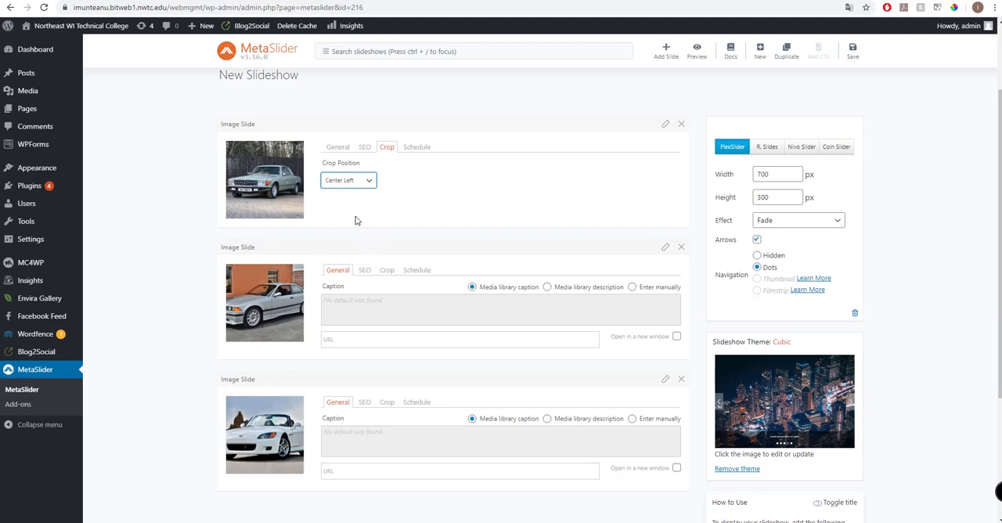
left_click(347, 181)
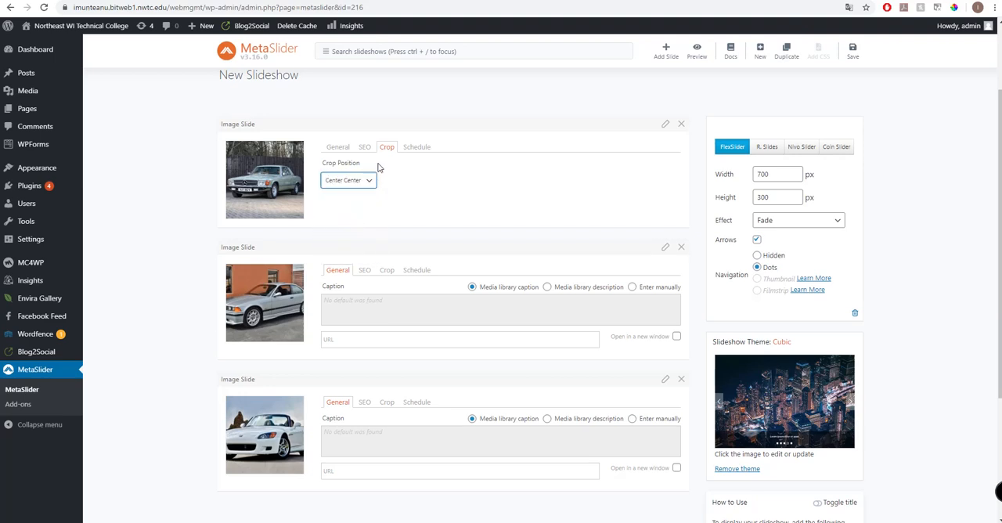
left_click(417, 147)
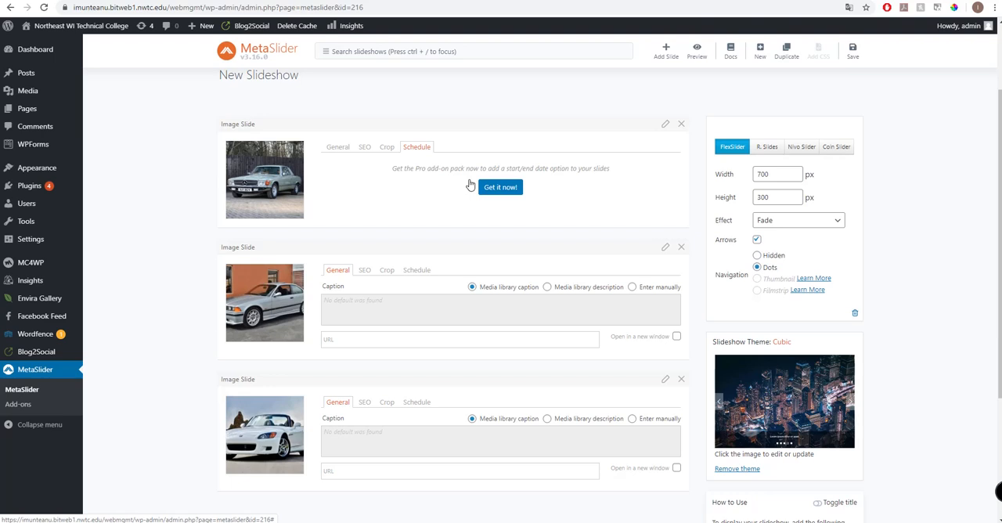
scroll("down", 3)
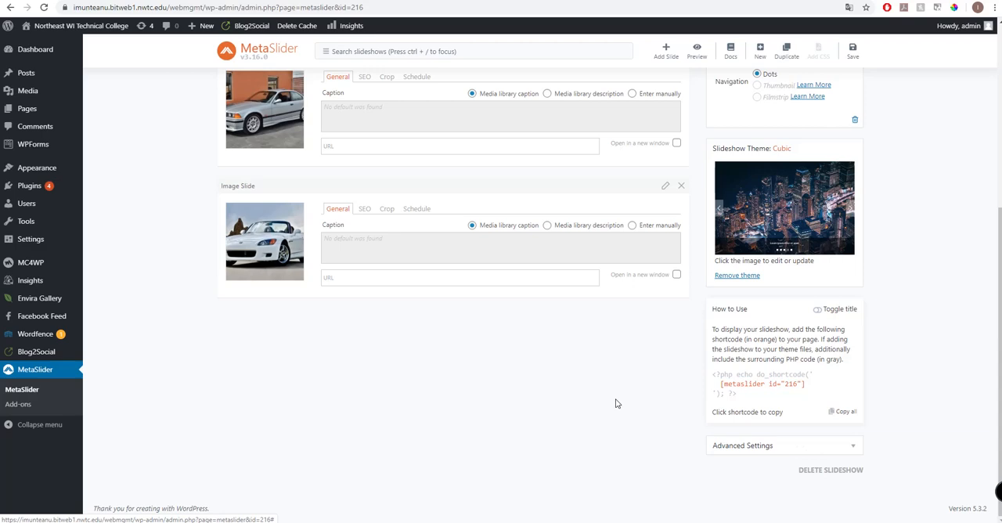
Copy the orange [metaslider id="216"] shortcode from the How to Use box.
scroll("down", 3)
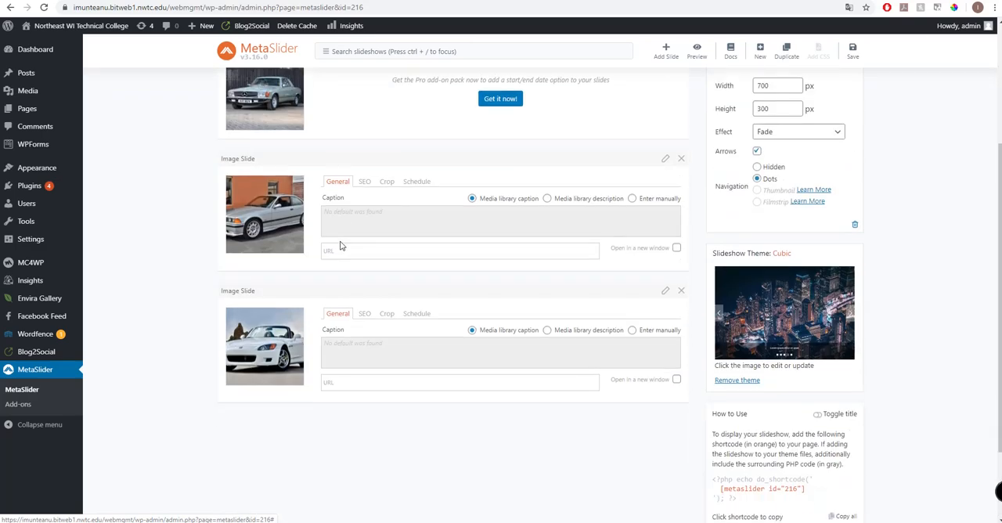
scroll("down", 3)
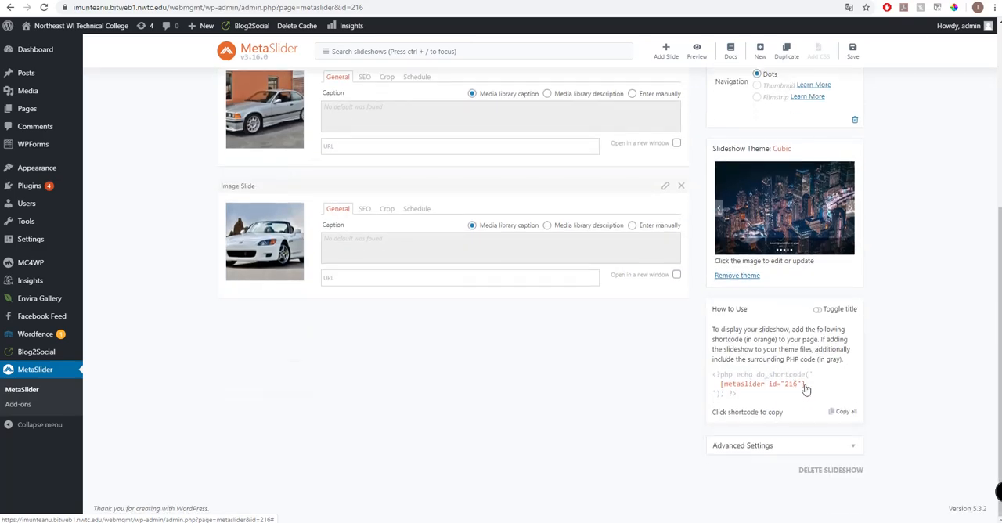
left_click(761, 384)
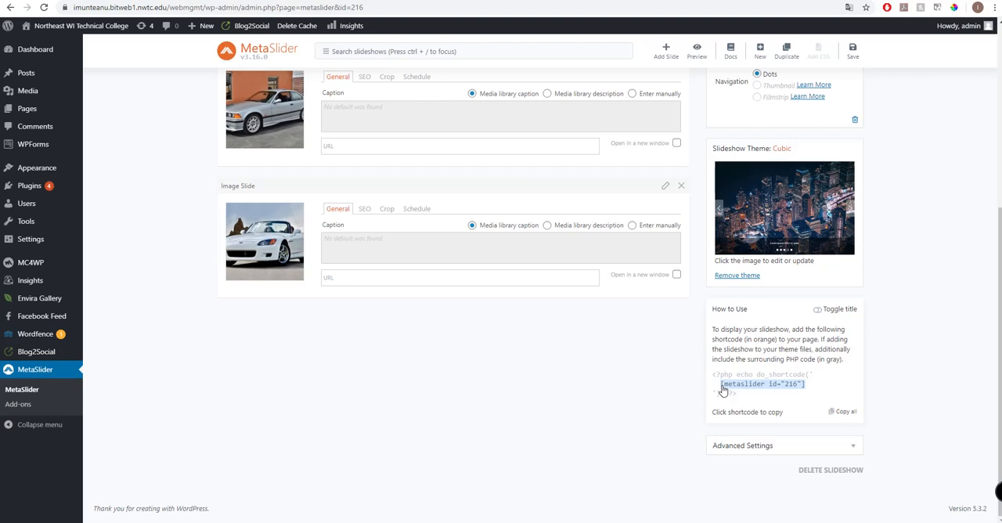
left_click(760, 384)
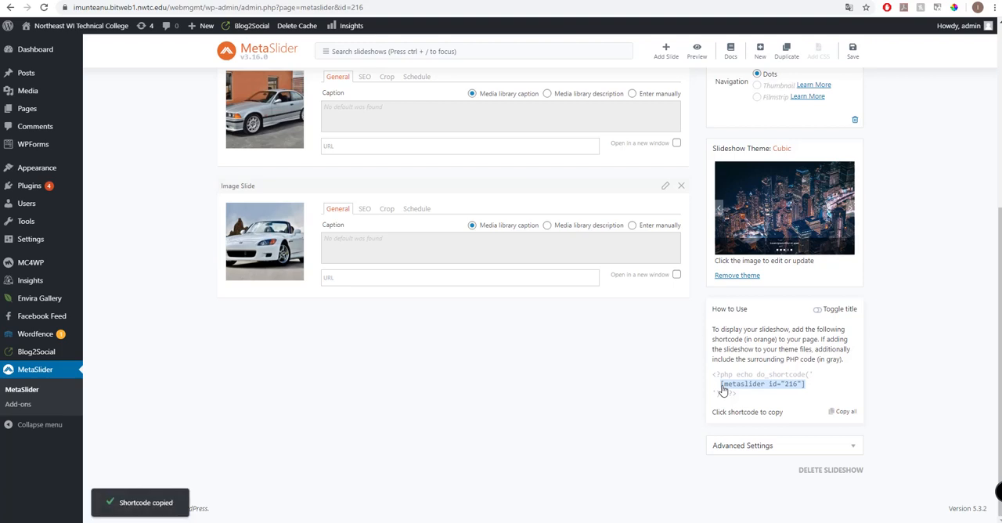
mouse_move(723, 377)
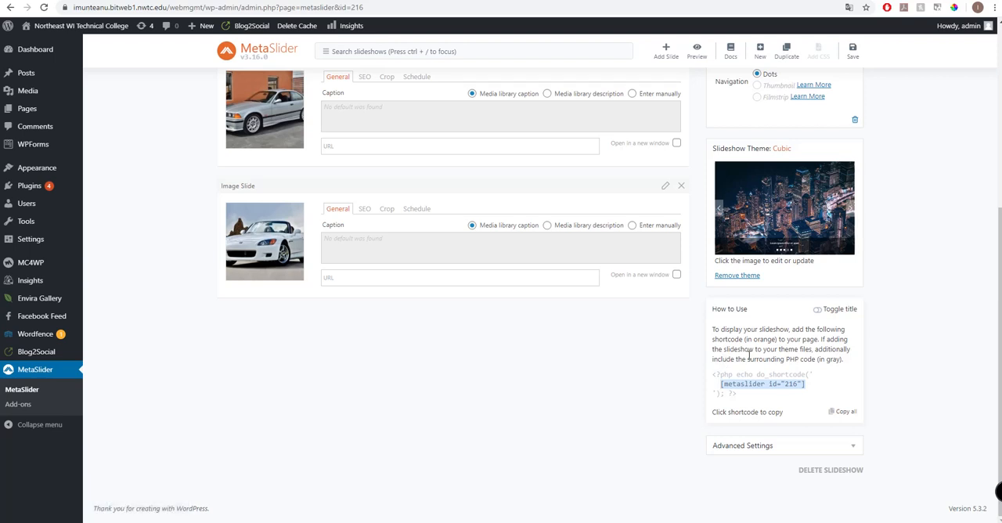
scroll("down", 3)
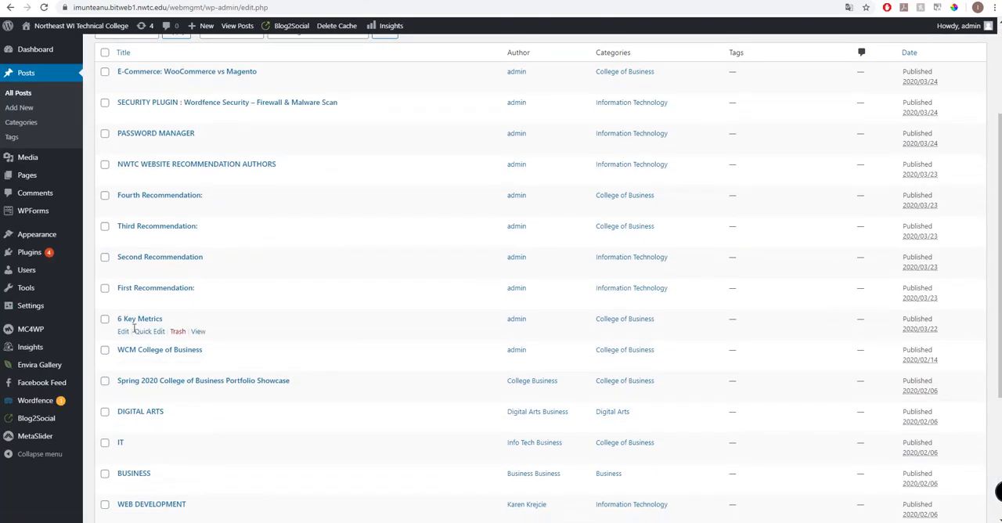
Paste [metaslider id="216"] into a new block in '6 Key Metrics' and update.
left_click(123, 332)
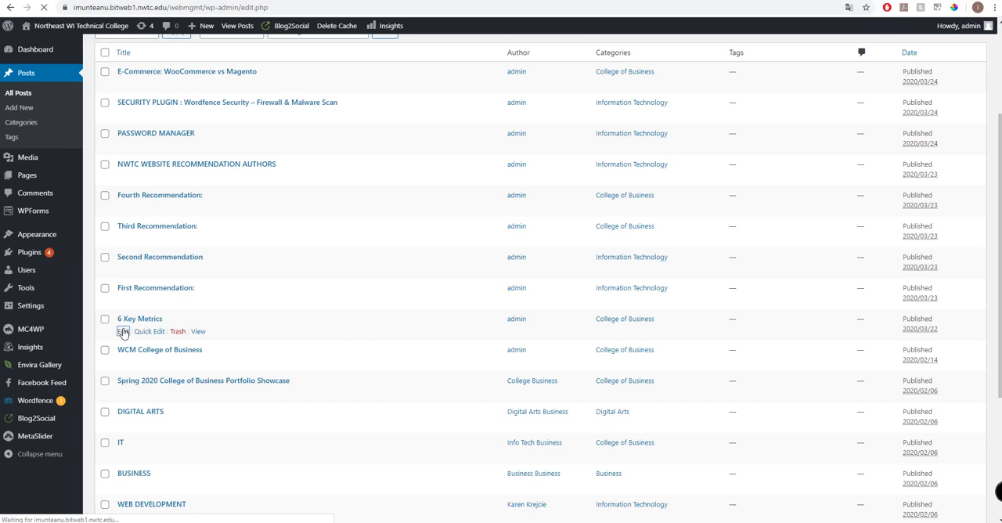
left_click(139, 319)
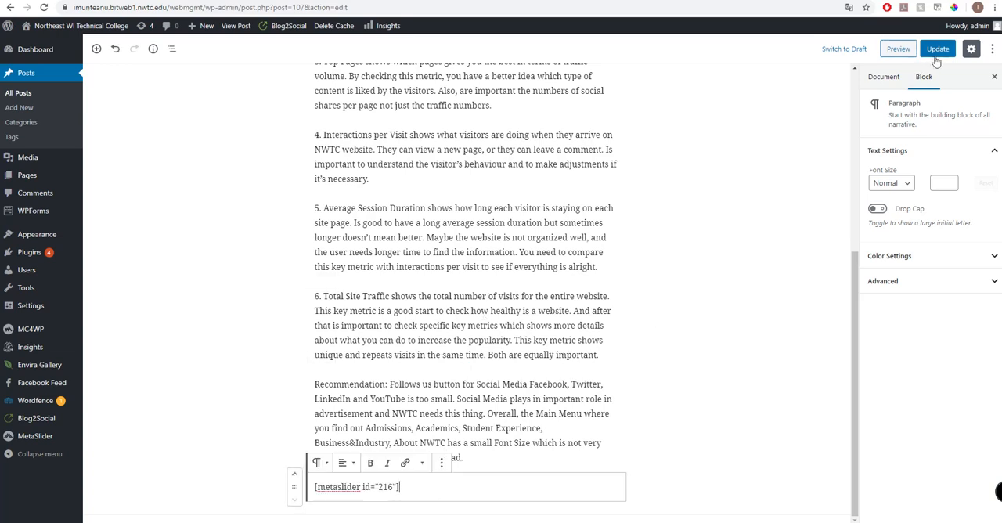
left_click(939, 49)
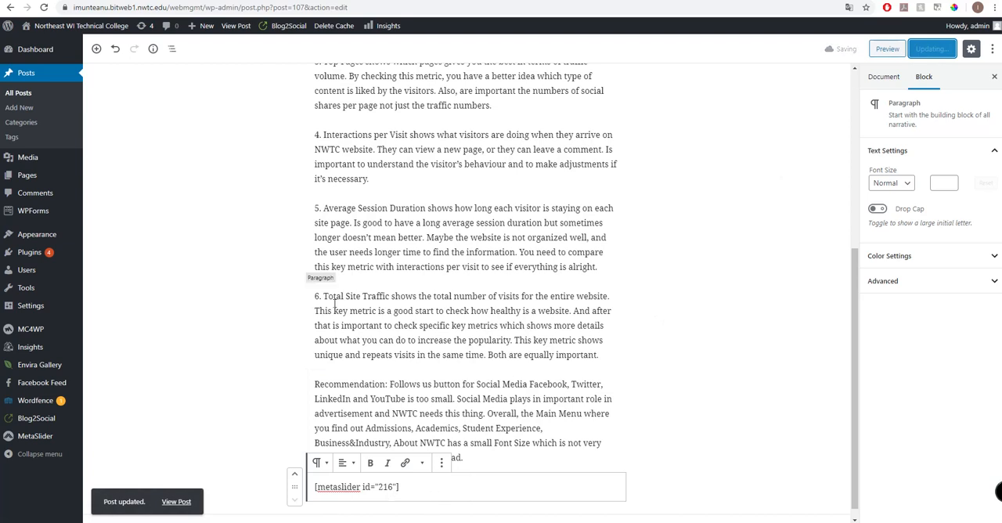
View the live post and advance the slideshow through the BMW and Honda slides.
left_click(176, 502)
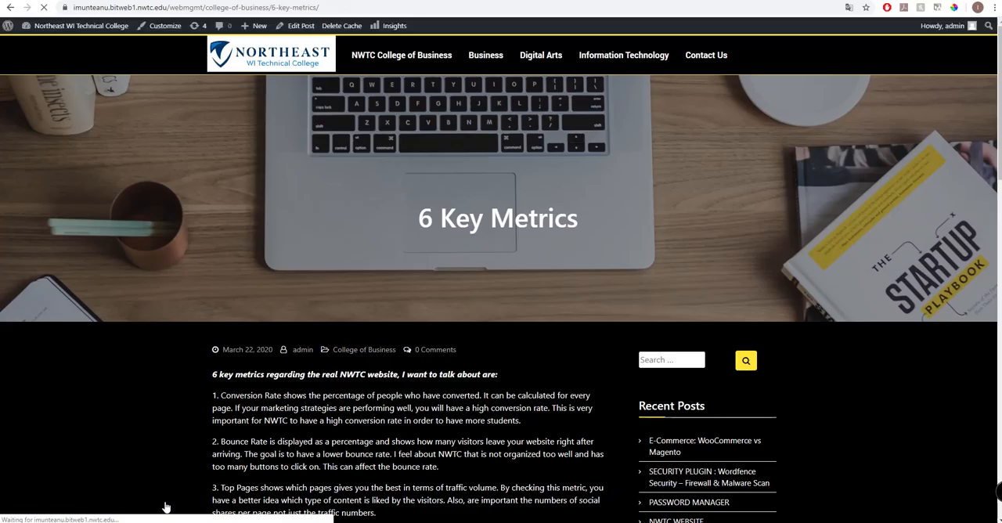
scroll("down", 3)
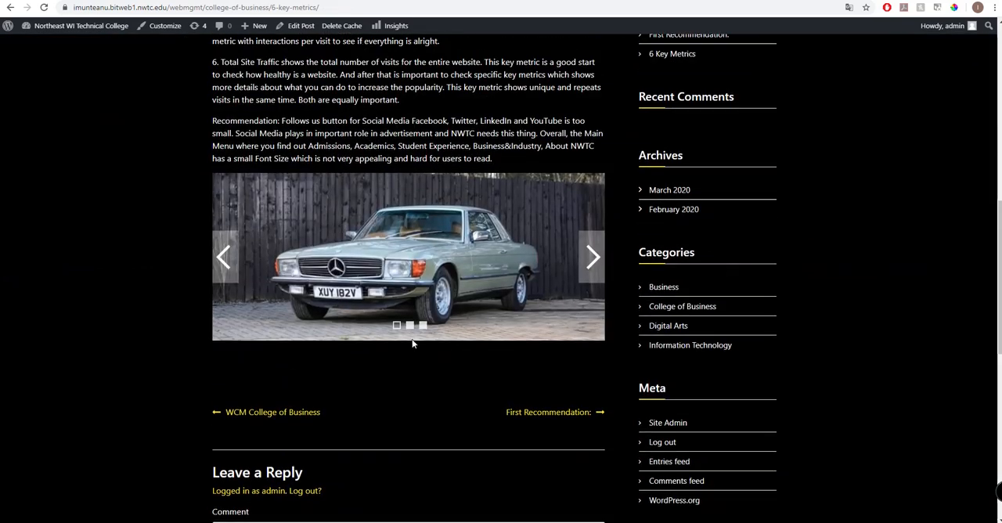
left_click(592, 256)
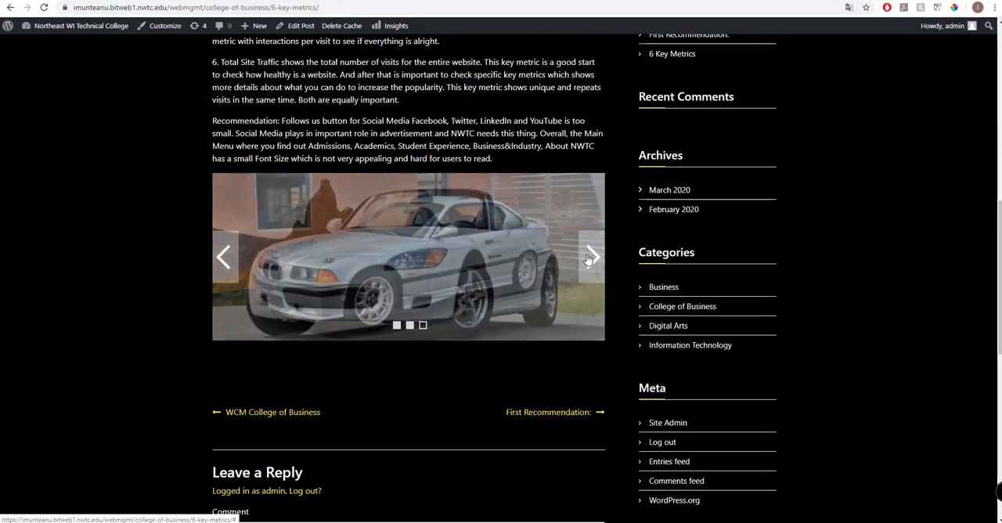
left_click(591, 256)
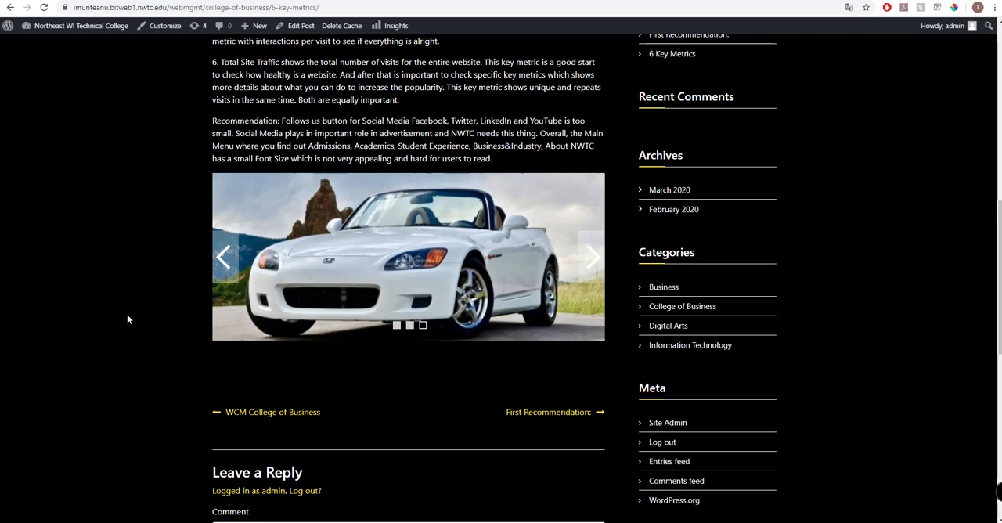
scroll("up", 3)
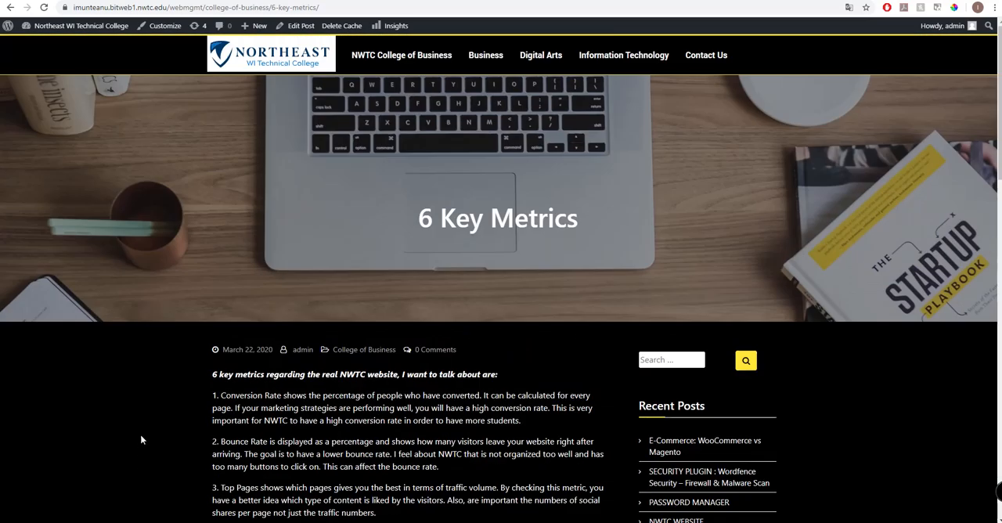
mouse_move(128, 366)
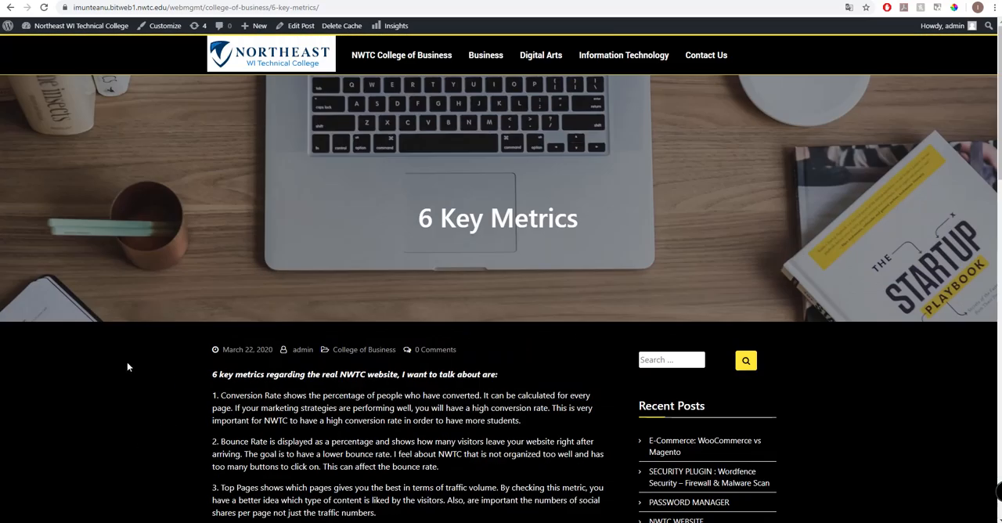
mouse_move(106, 391)
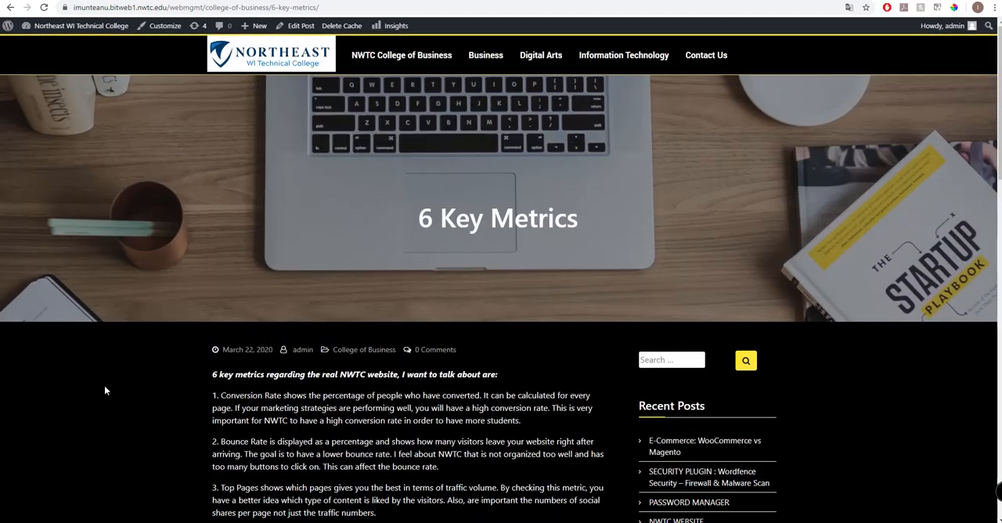